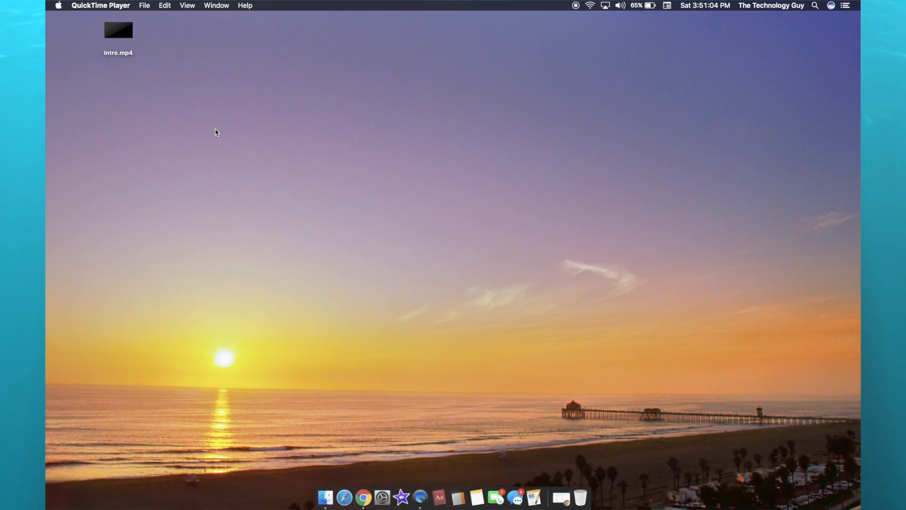
Switch from the desktop to Chrome showing the forum's latest topics list.
left_click(375, 496)
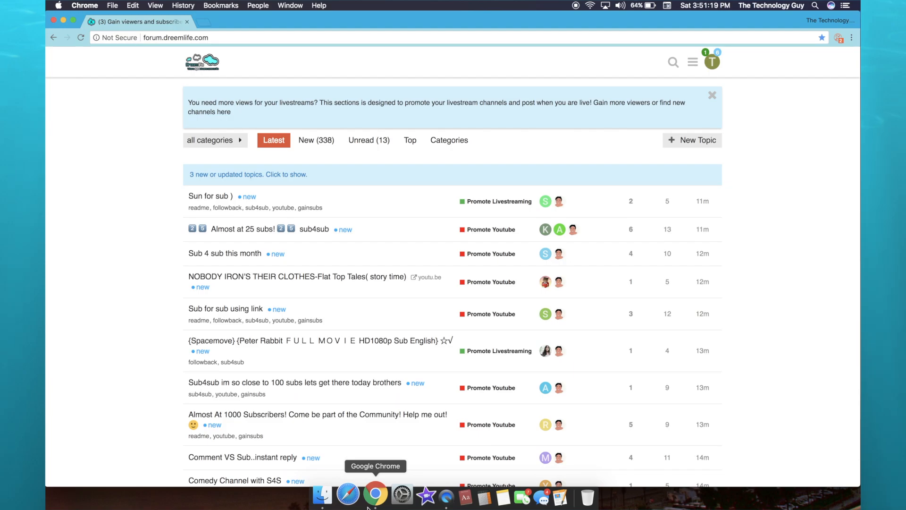
mouse_move(421, 449)
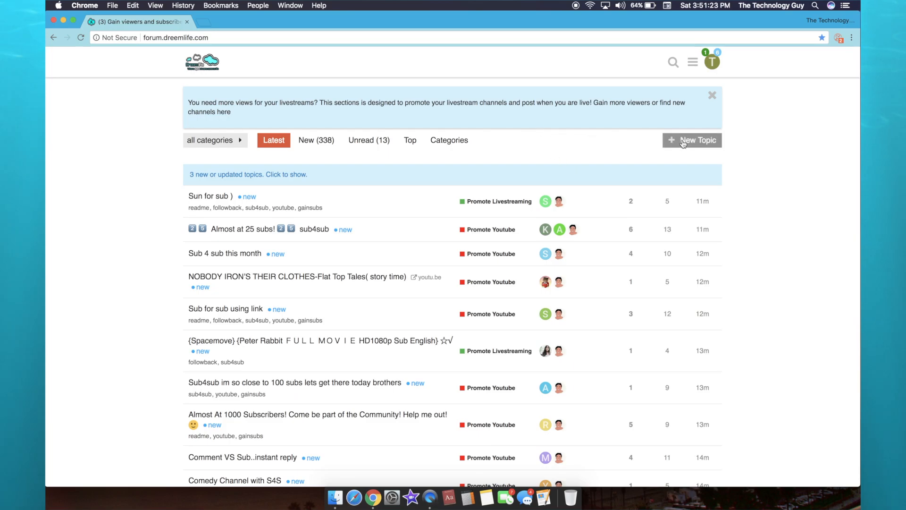
Start a new topic with the YouTube link watch?v=bq7oapqRTA8 as its body.
left_click(692, 140)
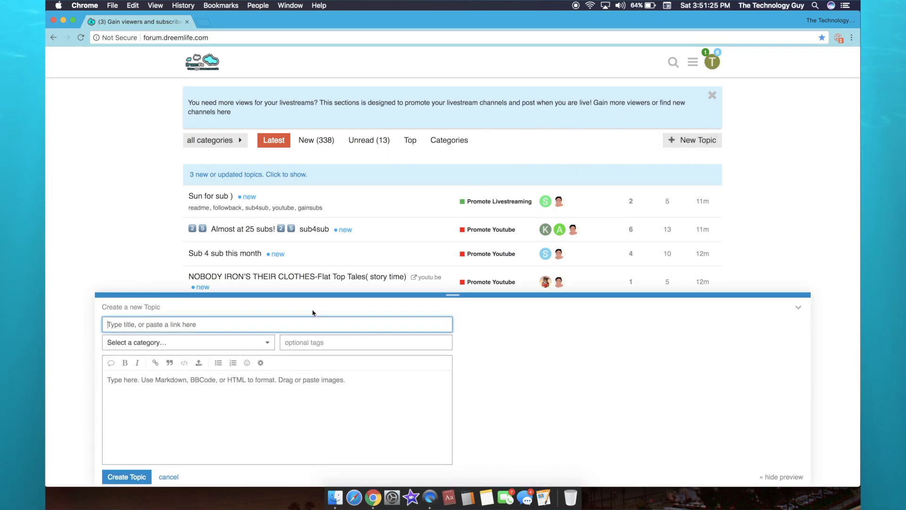
type("https://www.youtube.com/watch?v=bq7oapqRTA8")
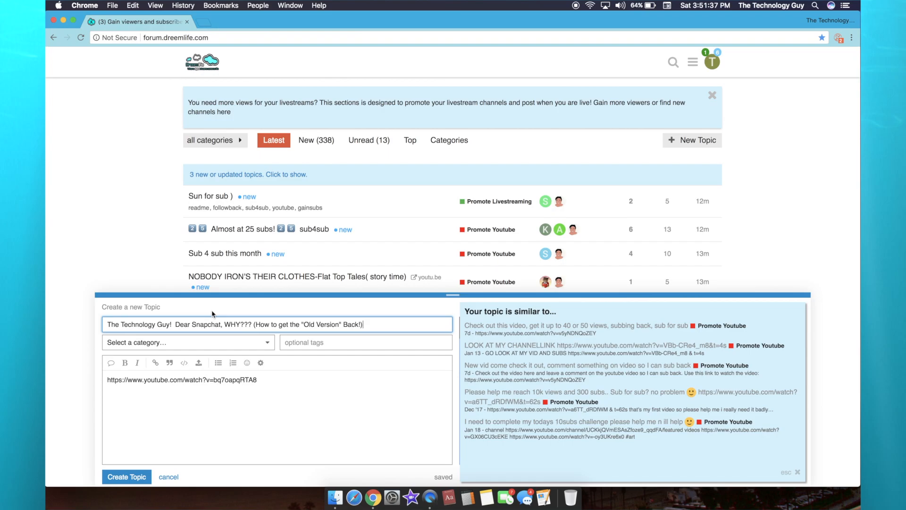
mouse_move(77, 340)
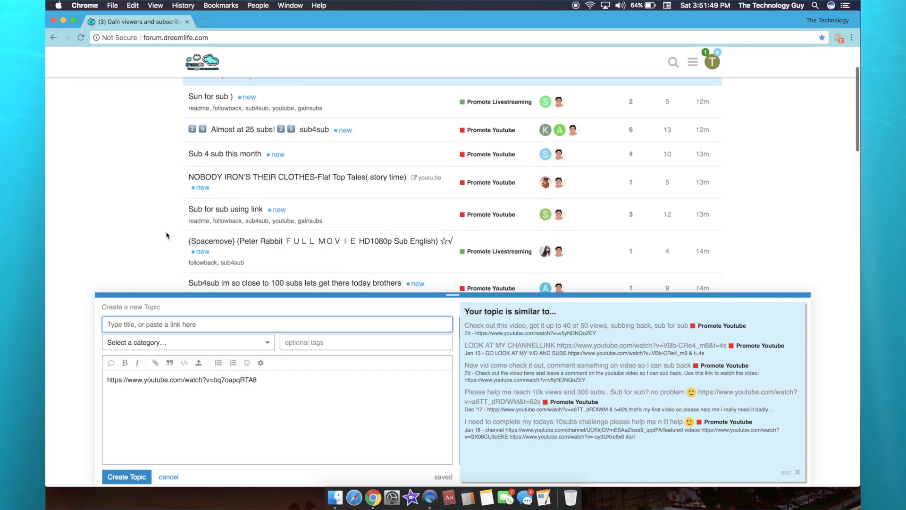
scroll("up", 3)
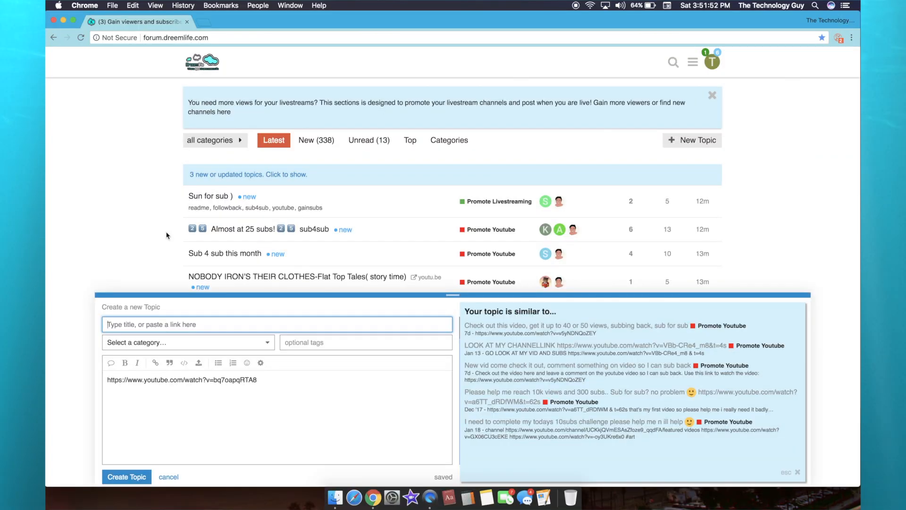
Title the topic 'Plz sub to my tech channel!'.
type("P")
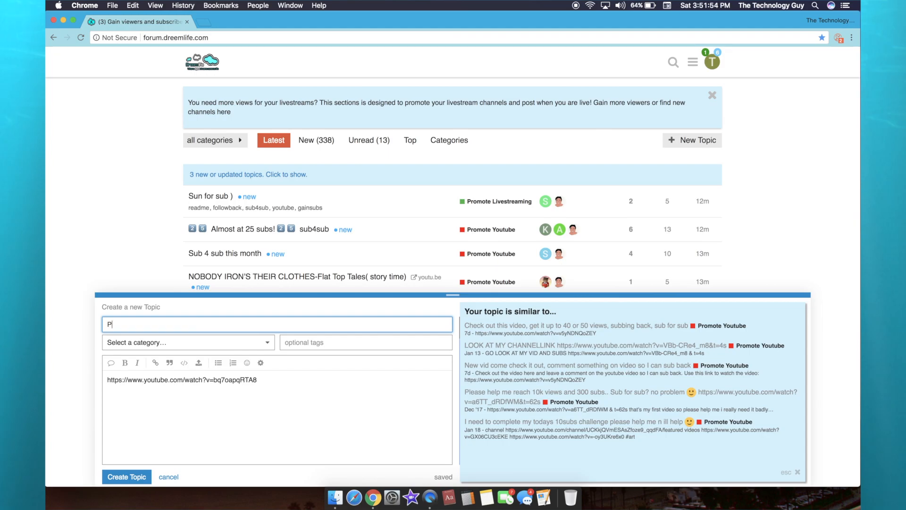
type("lz sub to my")
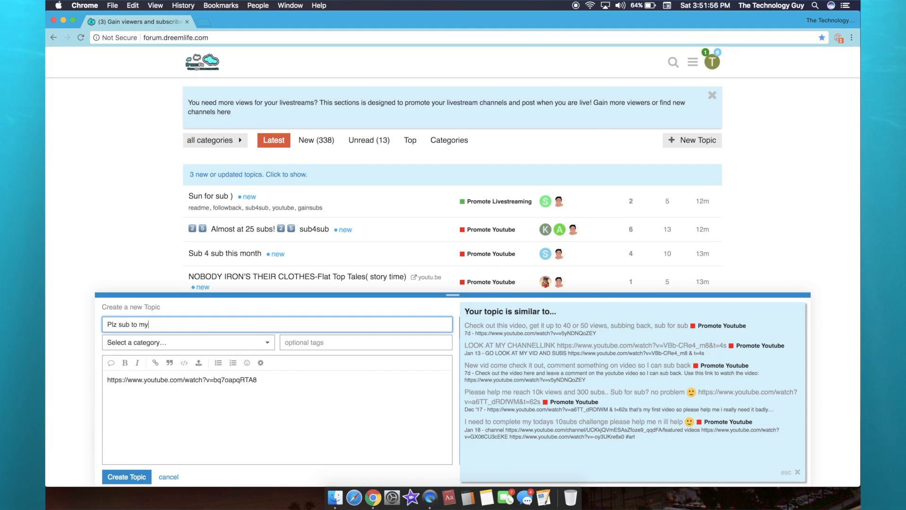
type("tech channe")
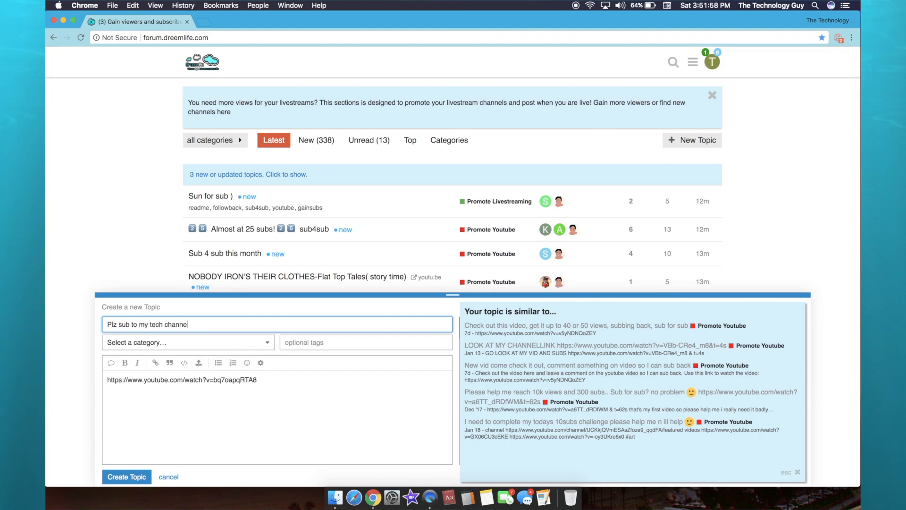
type("!")
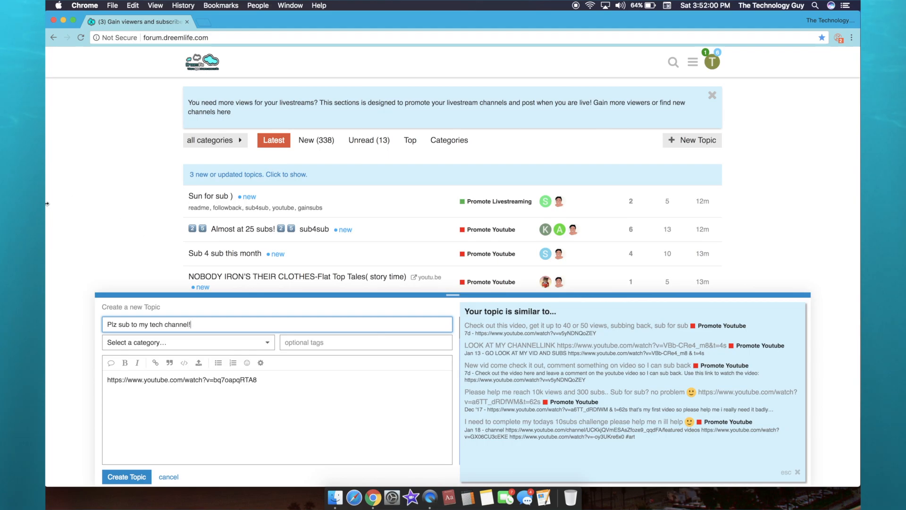
left_click(188, 342)
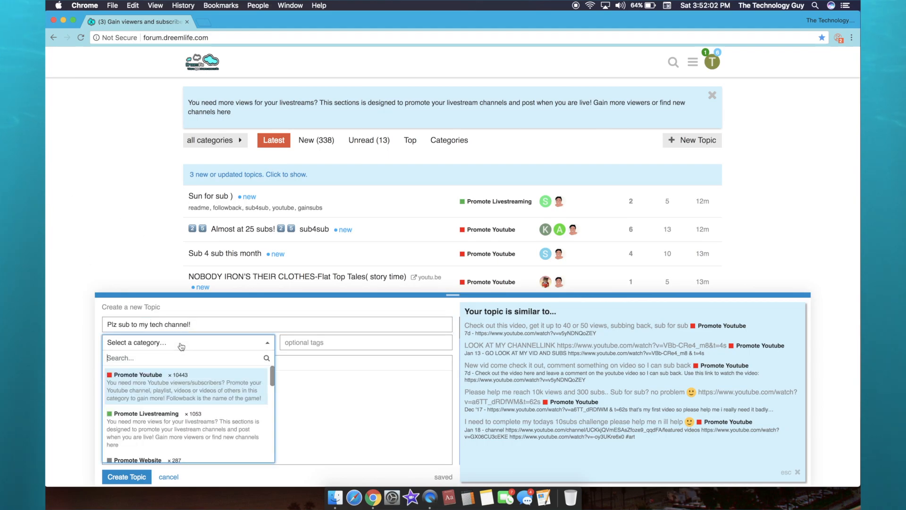
mouse_move(174, 374)
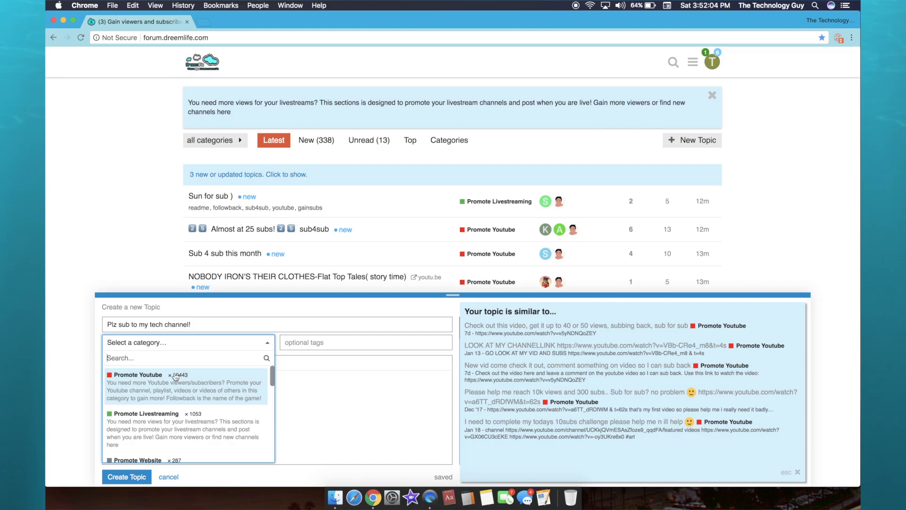
mouse_move(174, 377)
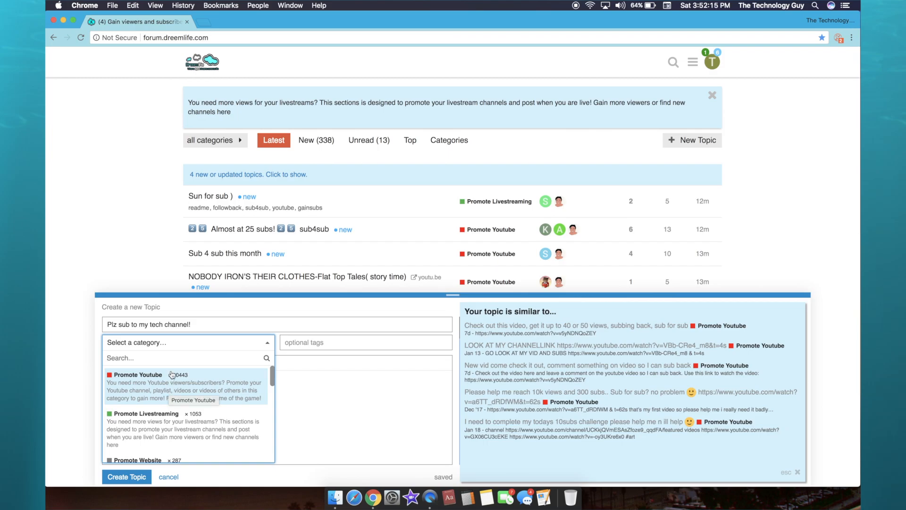
scroll("down", 3)
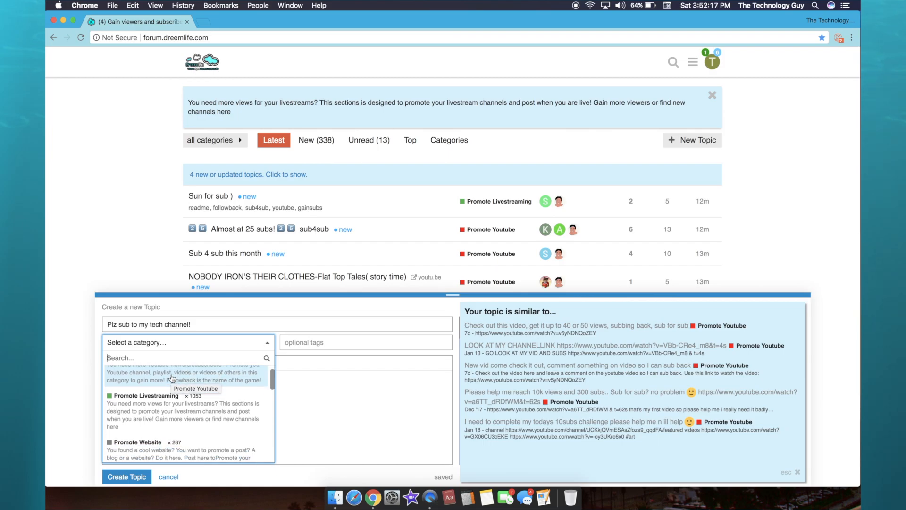
scroll("down", 3)
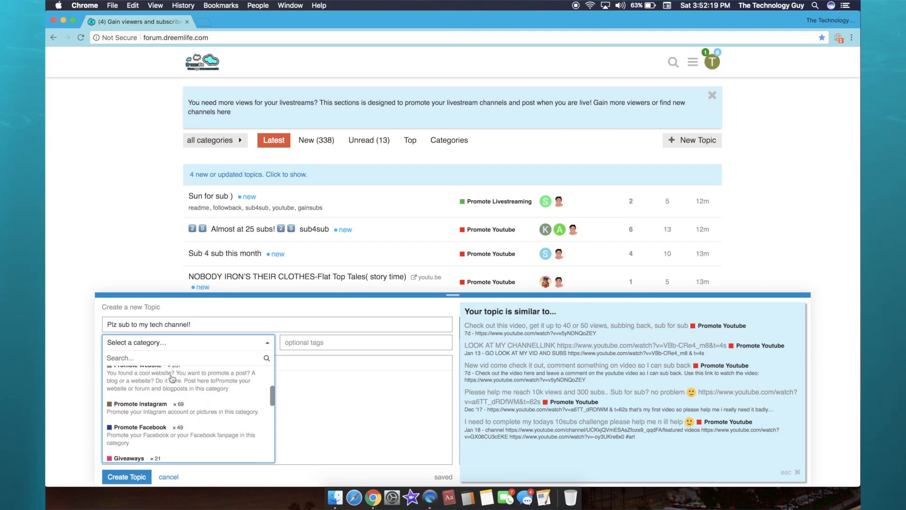
scroll("down", 3)
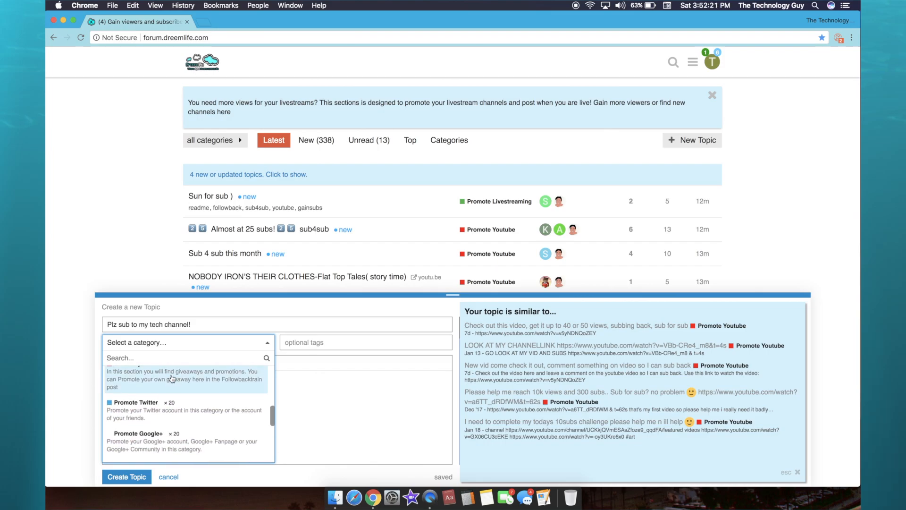
scroll("down", 3)
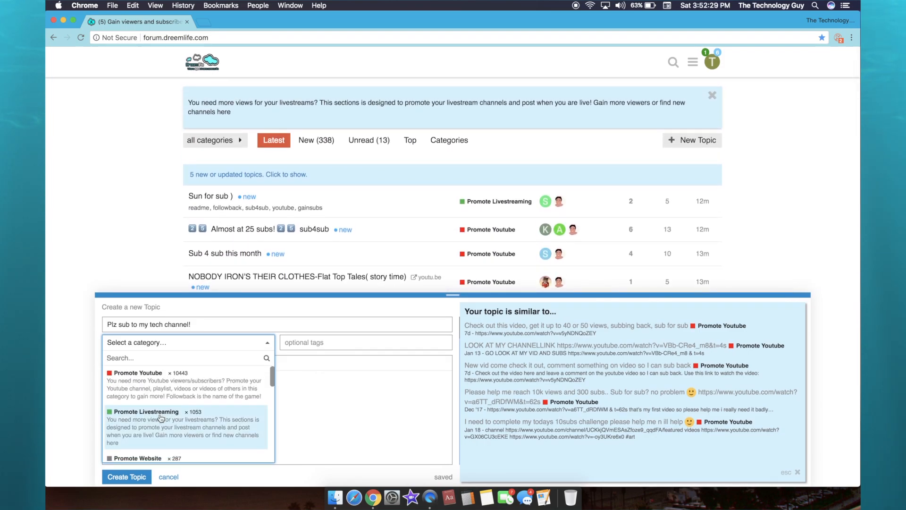
File the topic under Promote Youtube and tag it youtube, sub4sub and gainsubs.
left_click(138, 372)
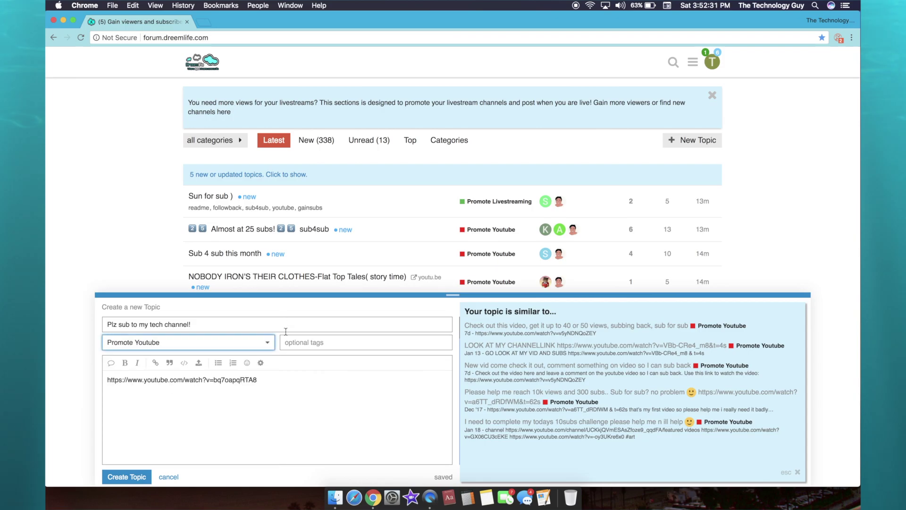
left_click(365, 342)
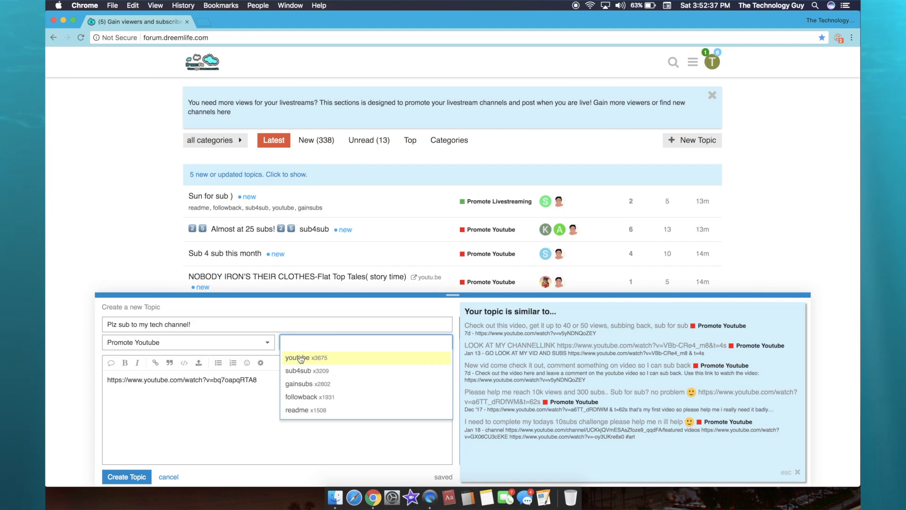
left_click(299, 357)
type("g")
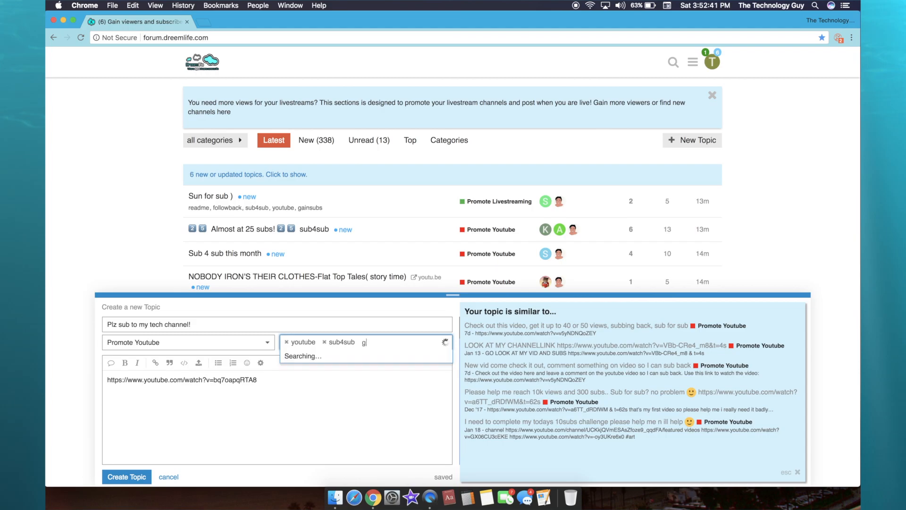
type("ainsubs")
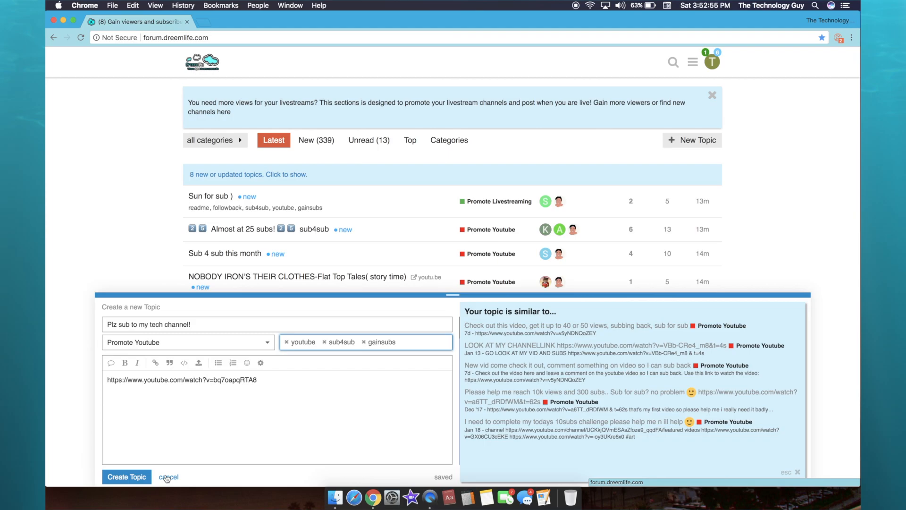
Cancel the draft and confirm 'Yes, abandon', returning to the topic list.
left_click(168, 477)
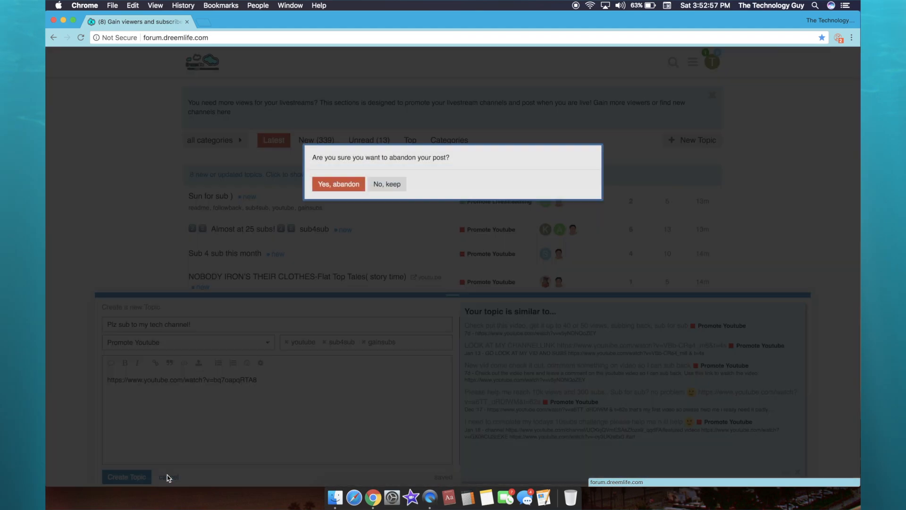
left_click(338, 183)
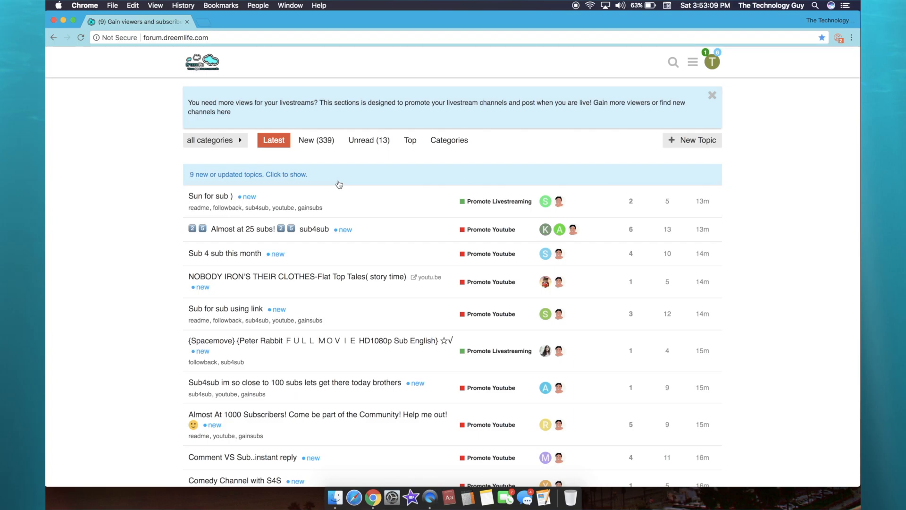
mouse_move(295, 296)
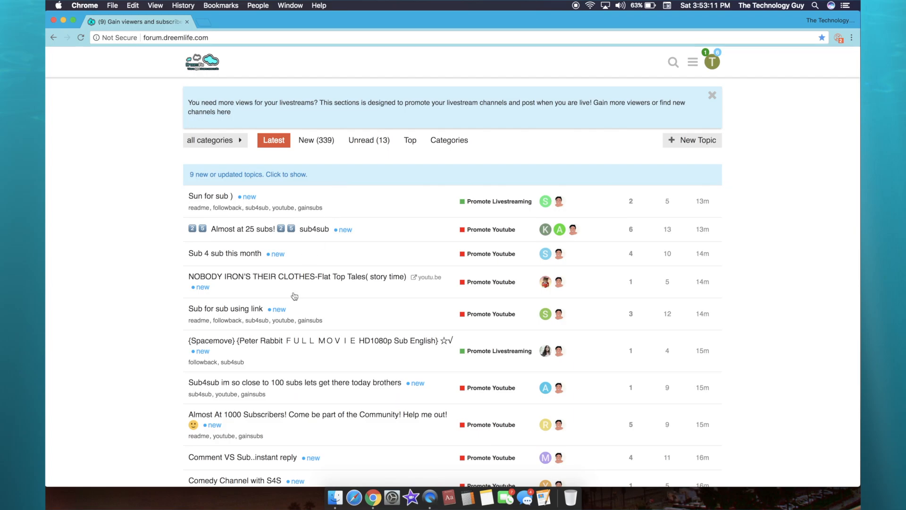
scroll("down", 3)
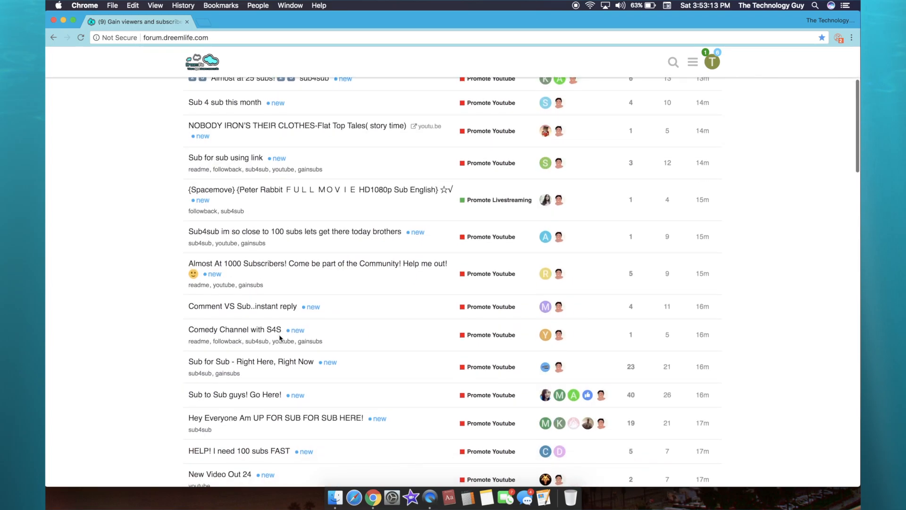
scroll("down", 3)
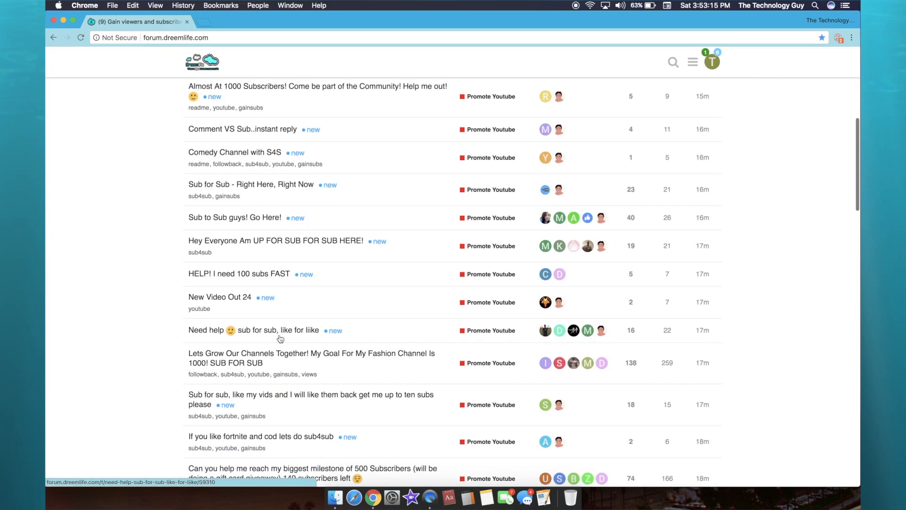
scroll("up", 3)
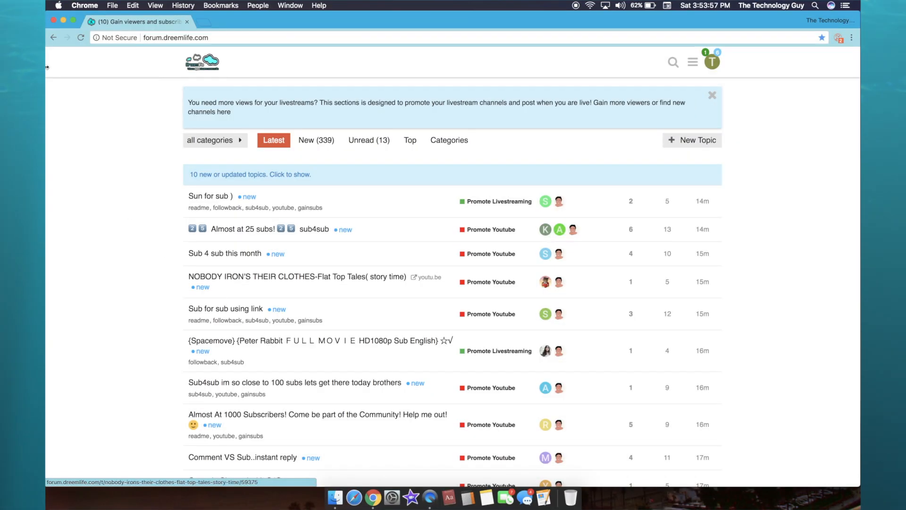
Close the Chrome window so the desktop with Intro.mp4 shows again.
left_click(62, 22)
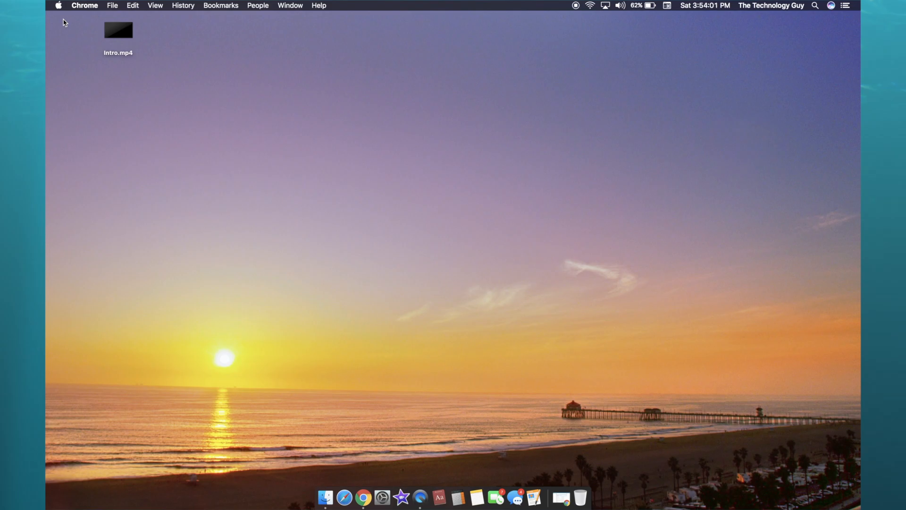
mouse_move(564, 297)
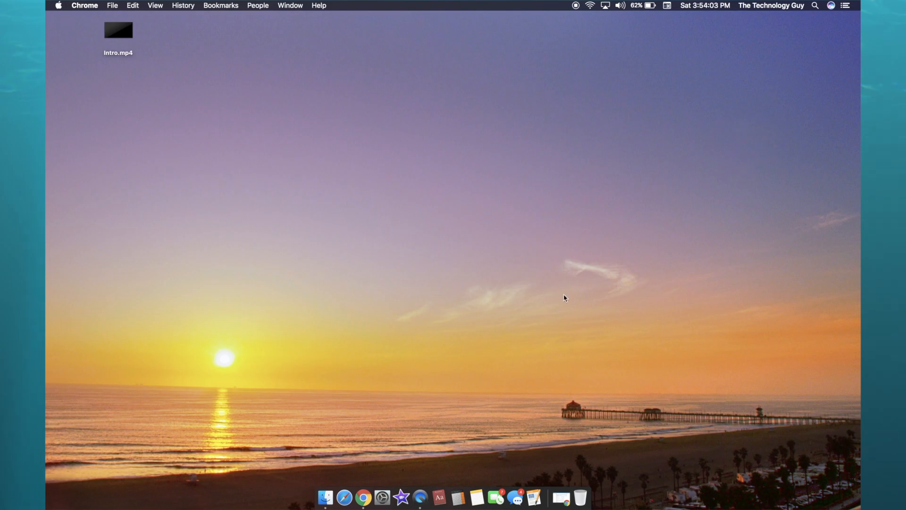